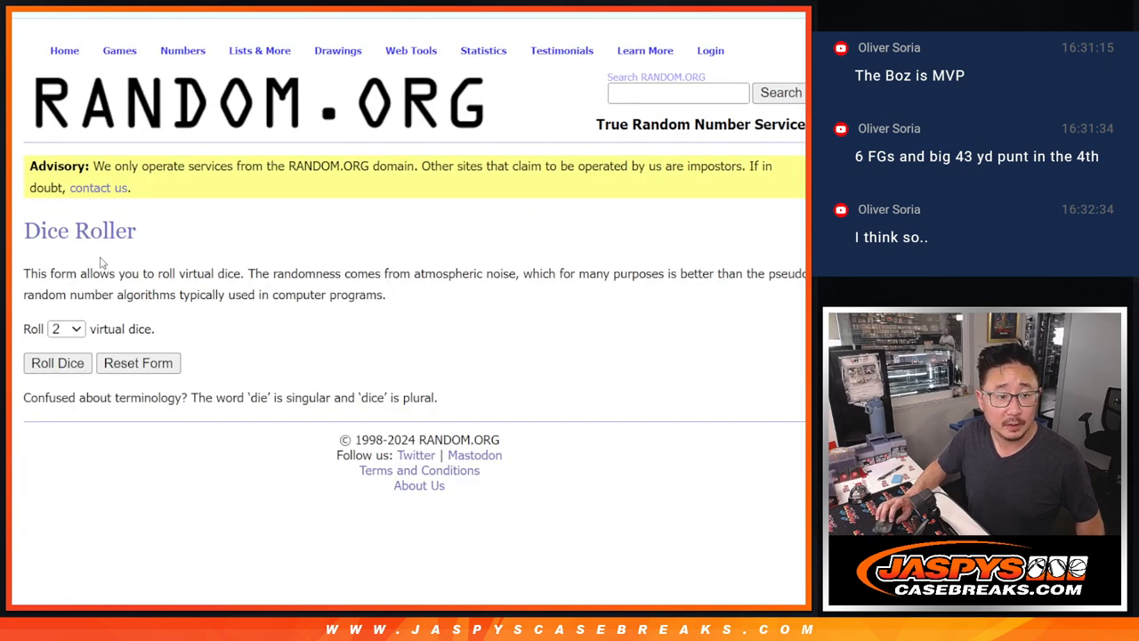
# - Randomize the participant name list in List Randomizer and reshuffle it three more times
pyautogui.click(57, 363)
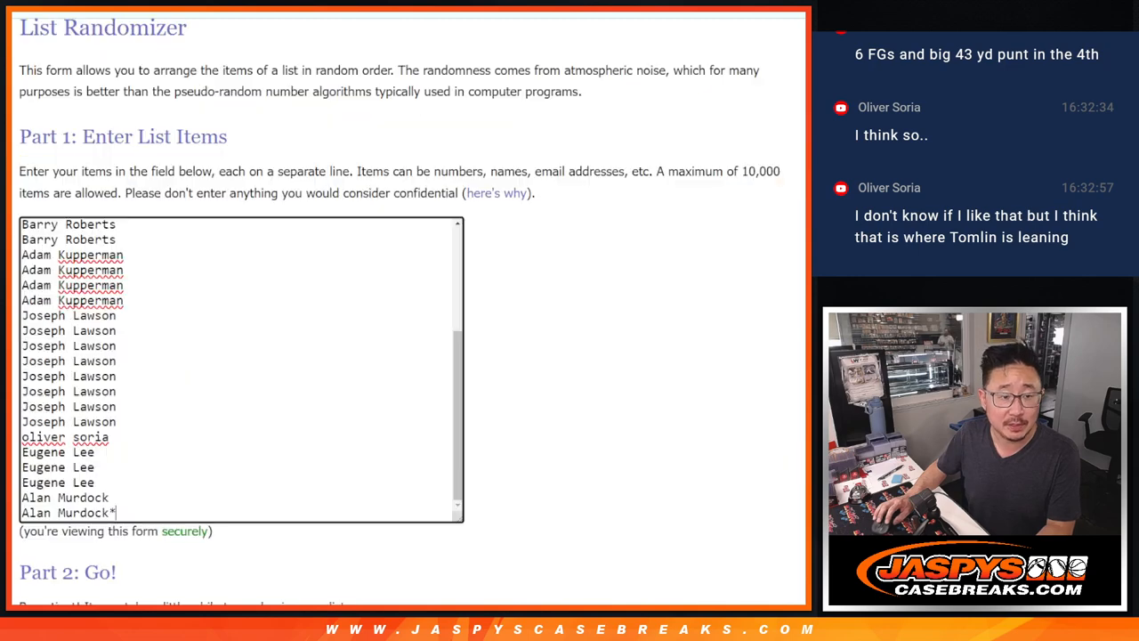
pyautogui.scroll(-3)
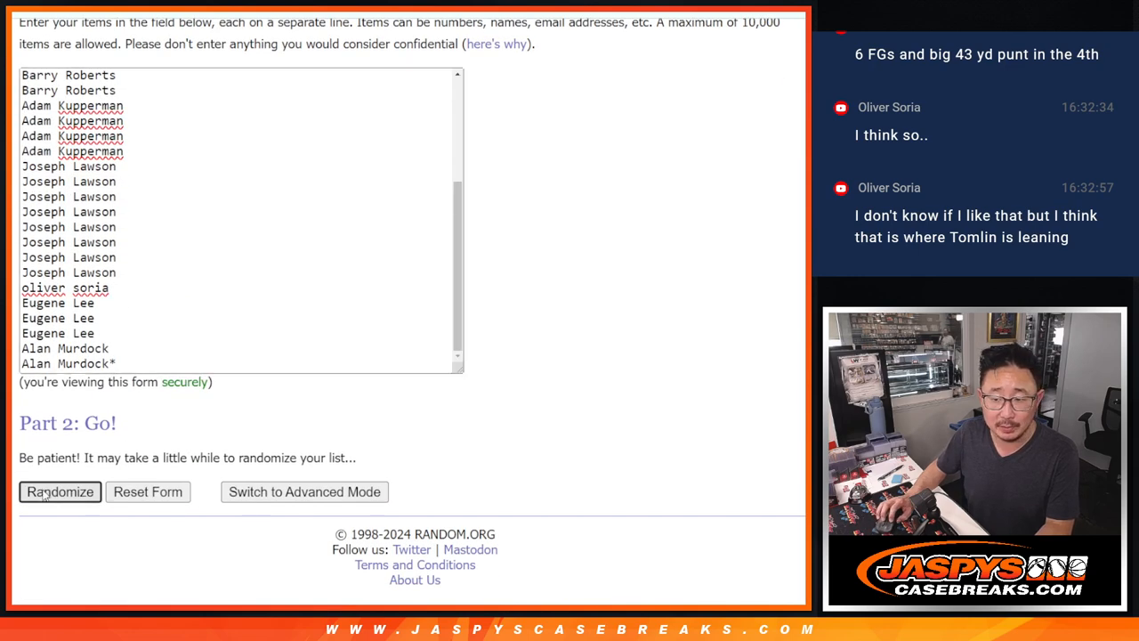
pyautogui.click(60, 491)
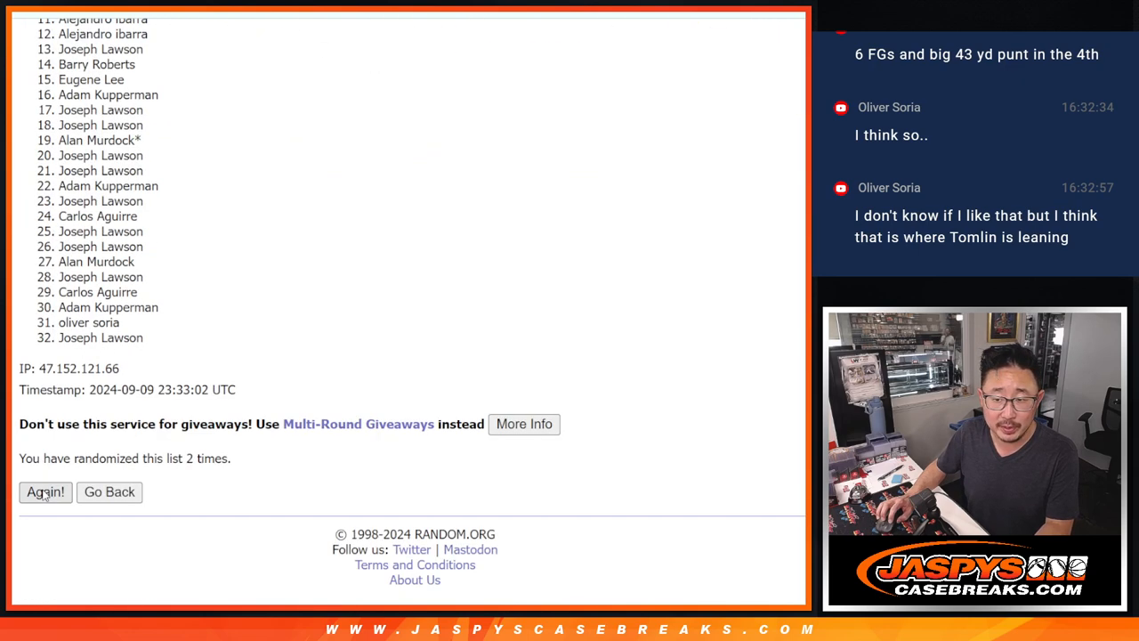
pyautogui.click(47, 491)
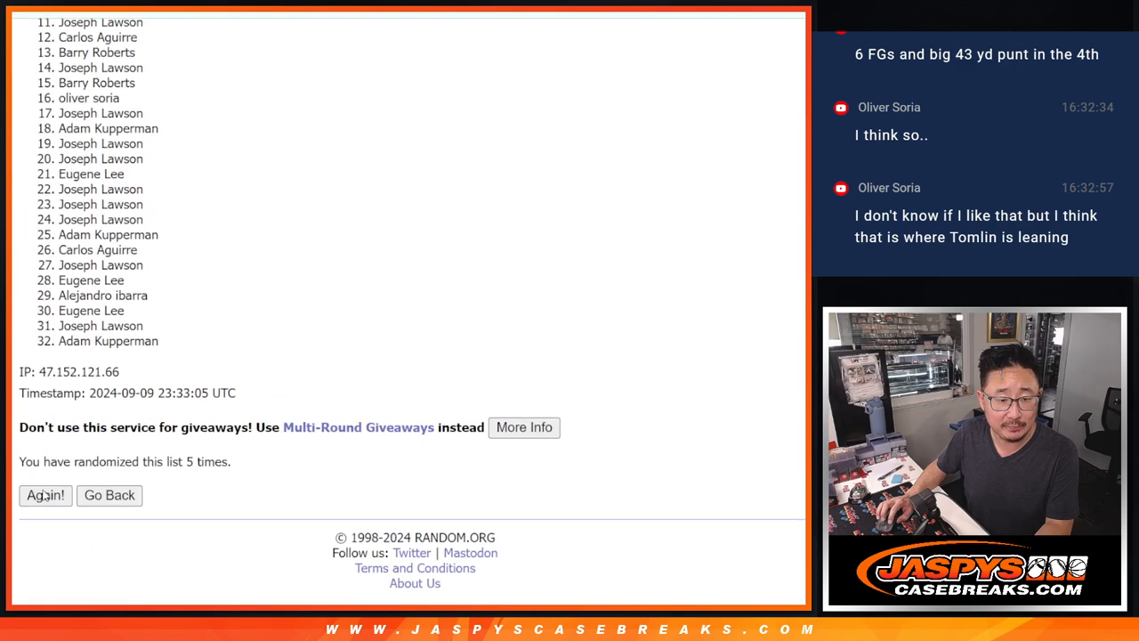
pyautogui.click(46, 495)
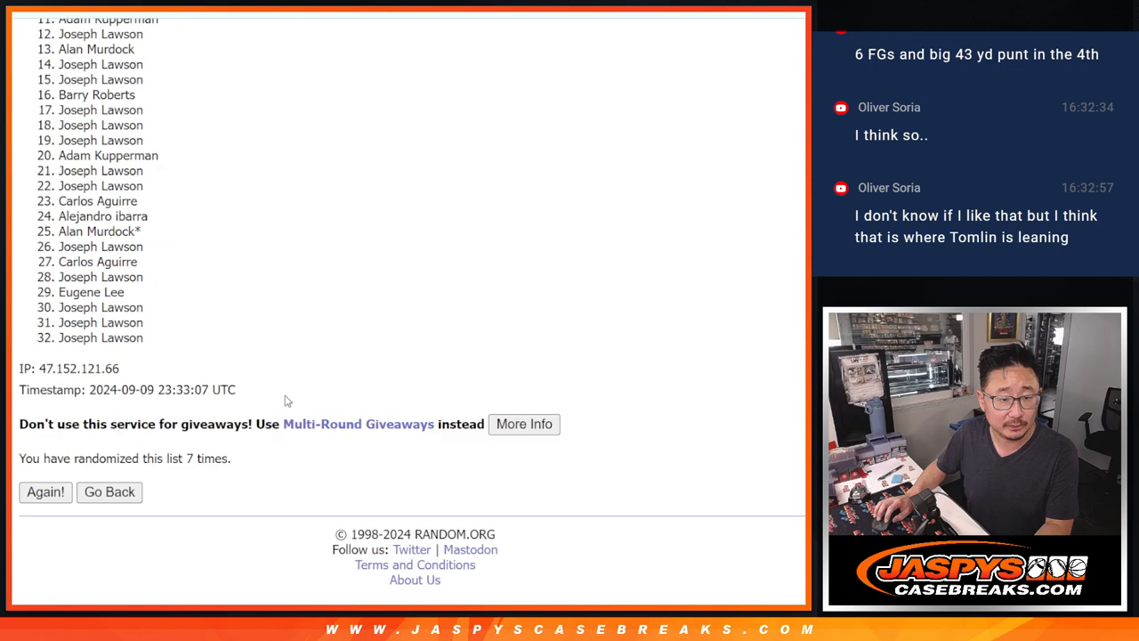
pyautogui.click(44, 491)
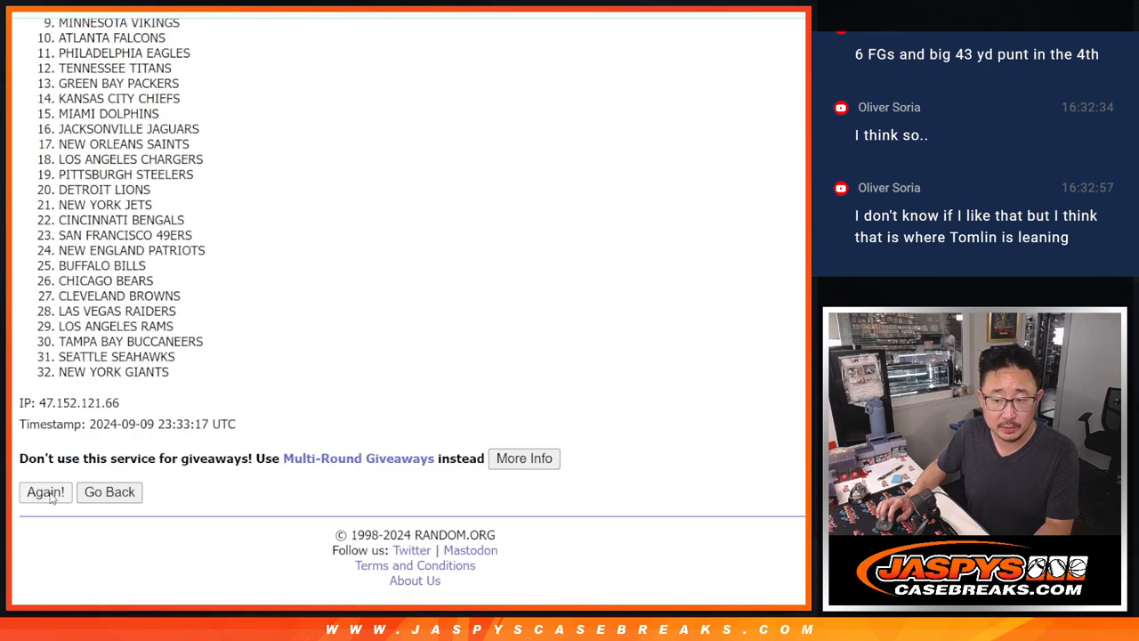
# - Reshuffle the 32 NFL team list four times with Again!
pyautogui.click(44, 491)
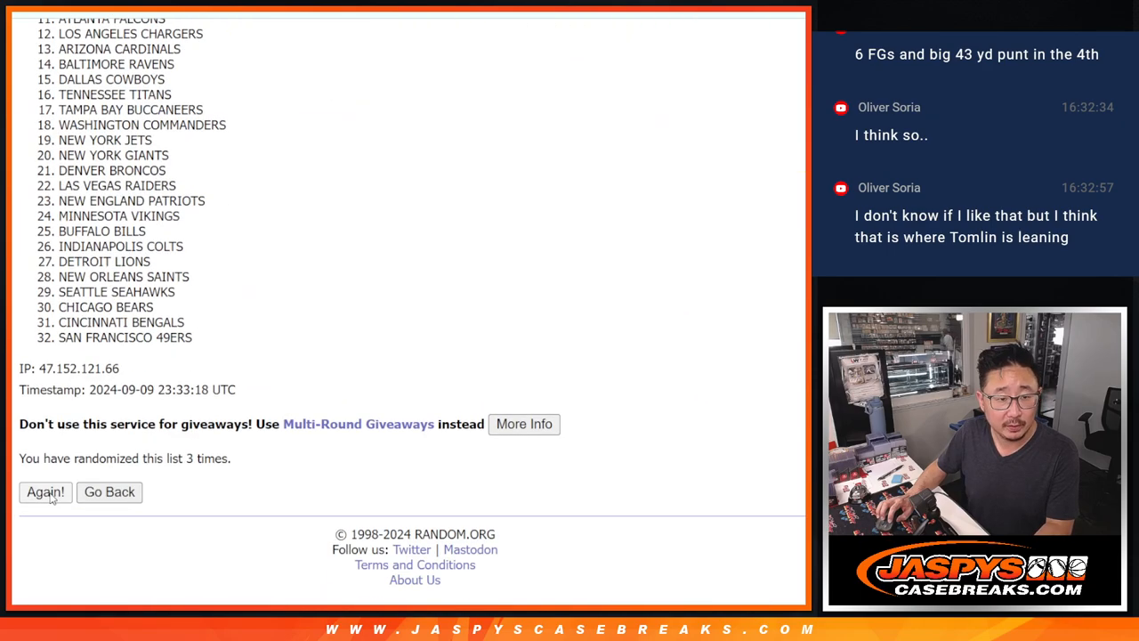
pyautogui.click(46, 491)
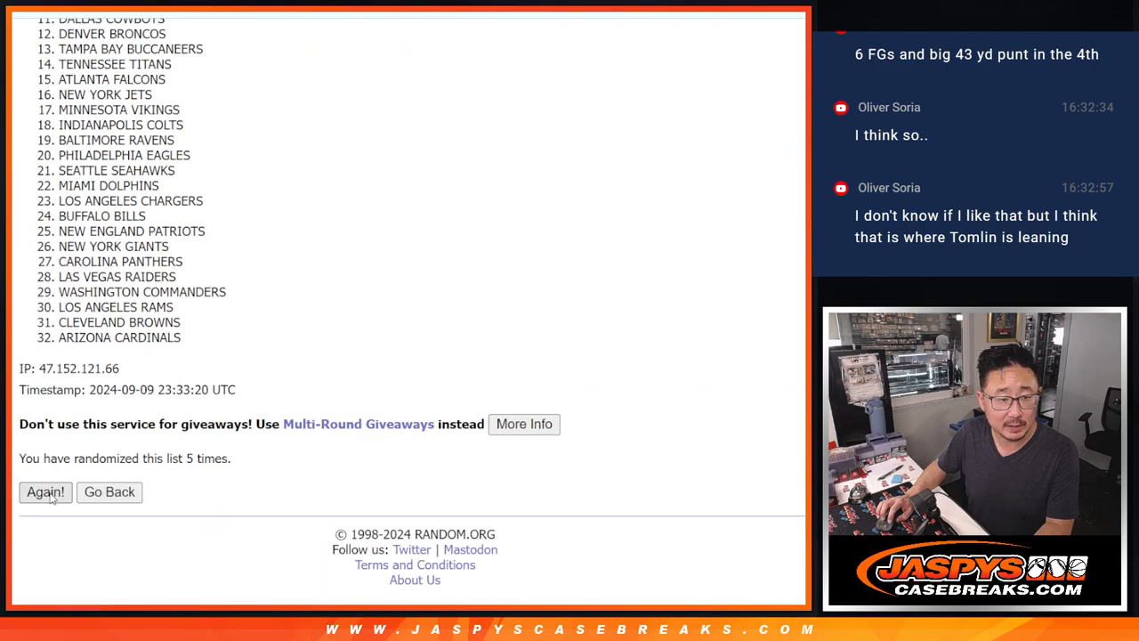
pyautogui.click(45, 491)
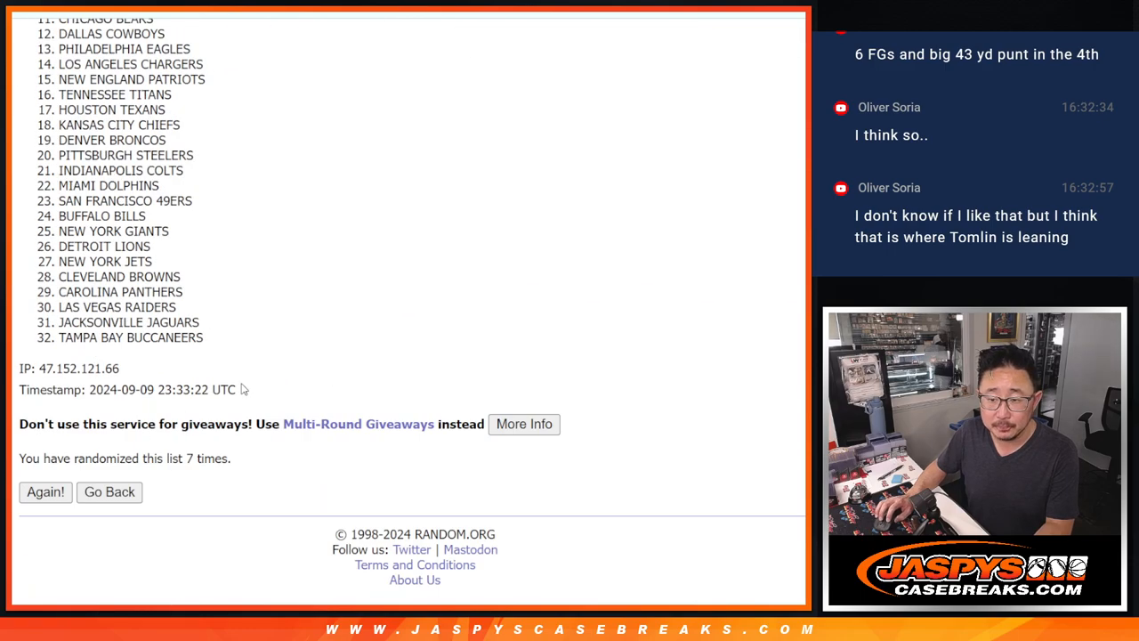
pyautogui.click(46, 491)
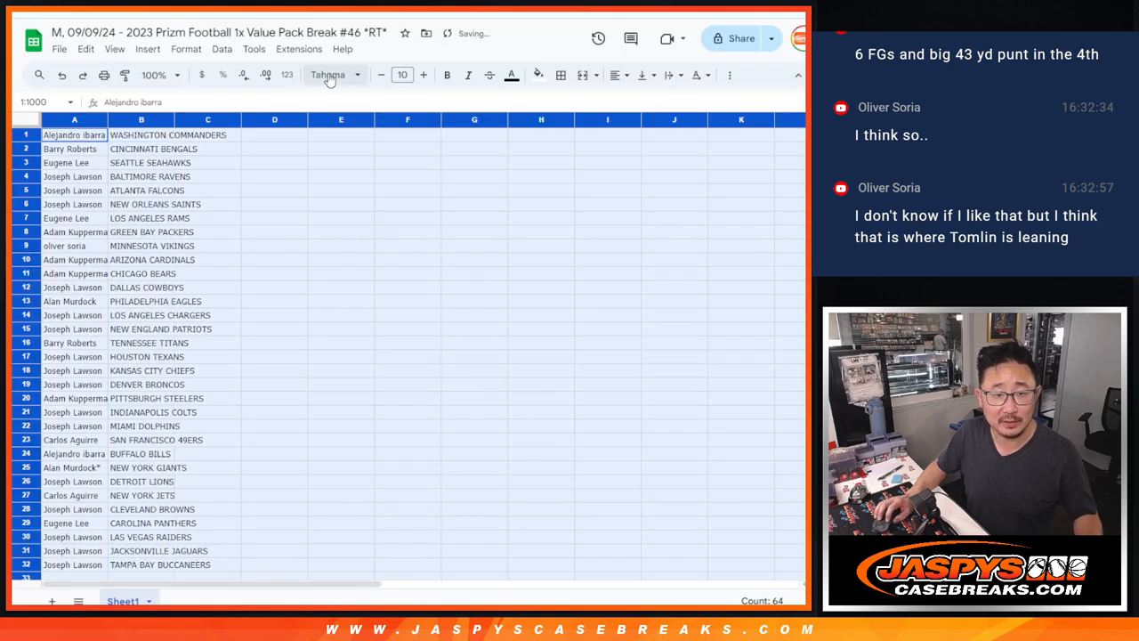
# - Zoom the sheet to 150% and select the name–team pairings in A17:B32 to review them
pyautogui.click(402, 75)
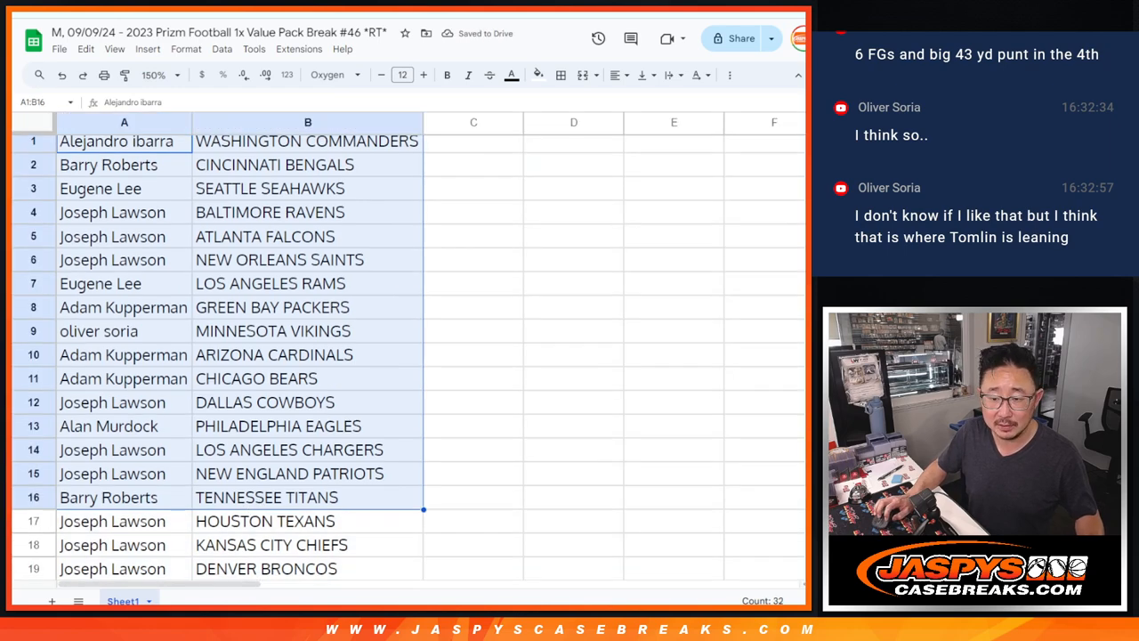
pyautogui.scroll(-3)
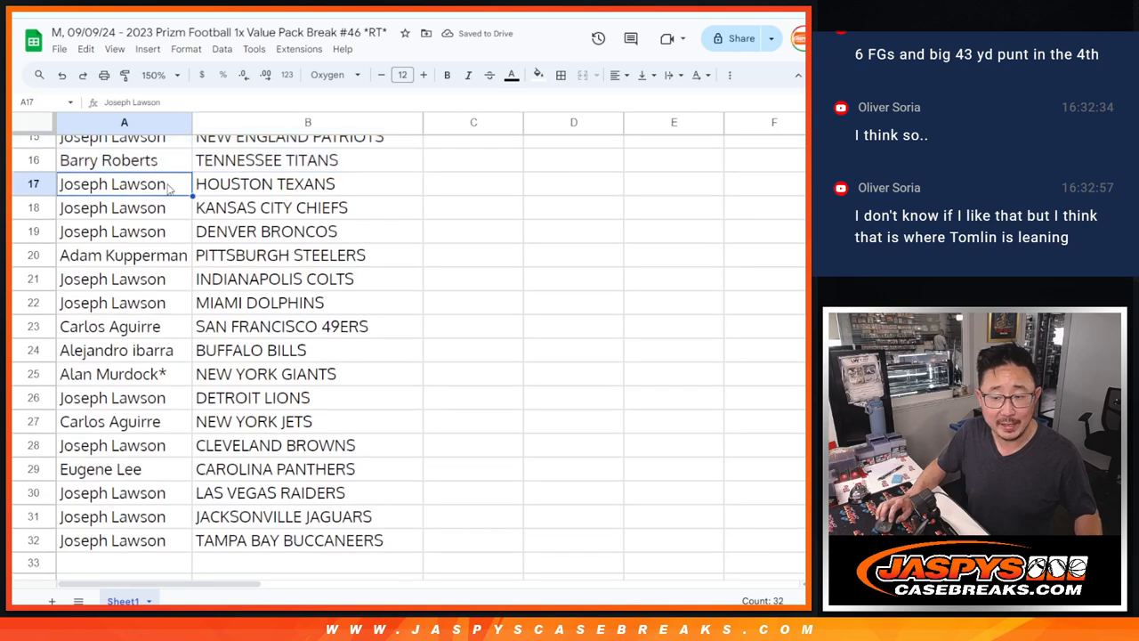
pyautogui.moveTo(114, 184); pyautogui.dragTo(306, 541)
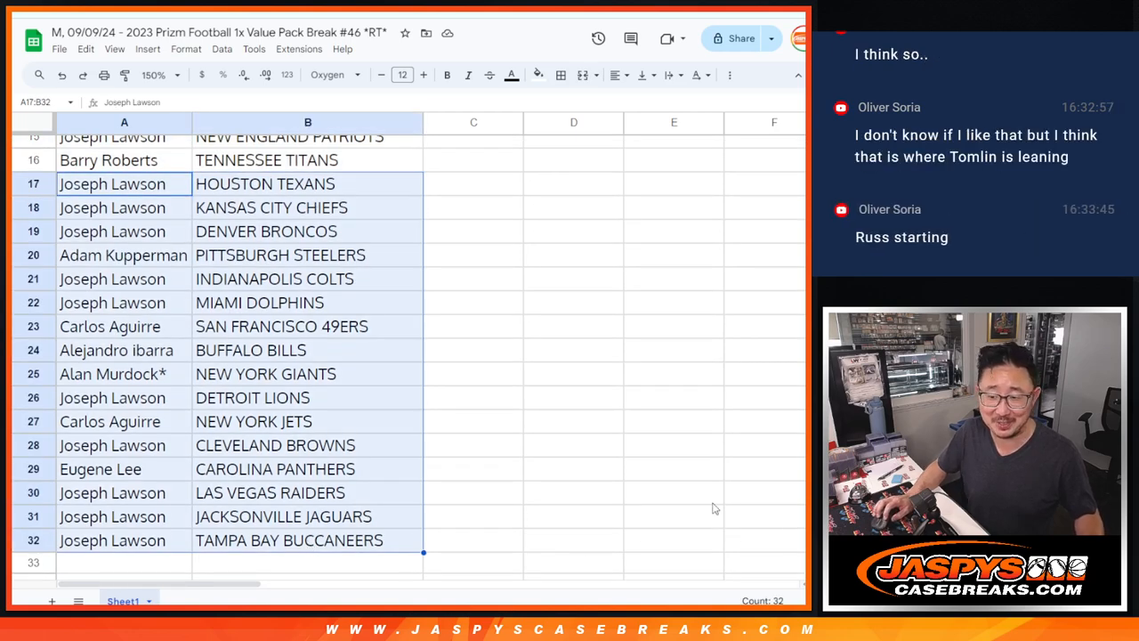
pyautogui.click(160, 75)
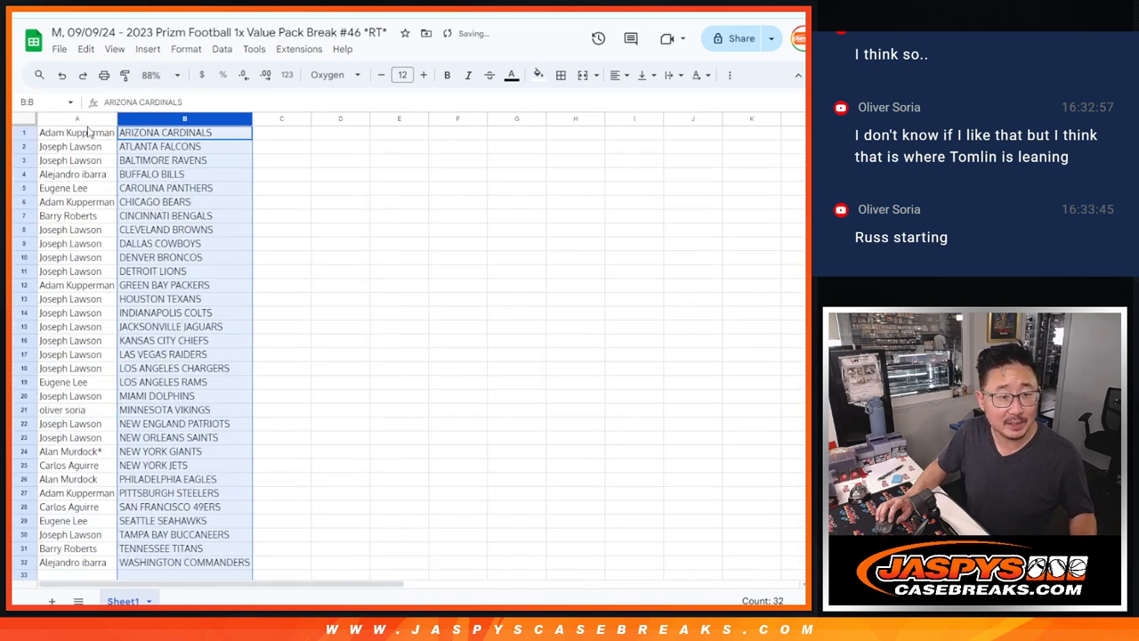
# - Sort A1:B32 by column B, A→Z, from Arizona Cardinals to Washington Commanders
pyautogui.click(559, 75)
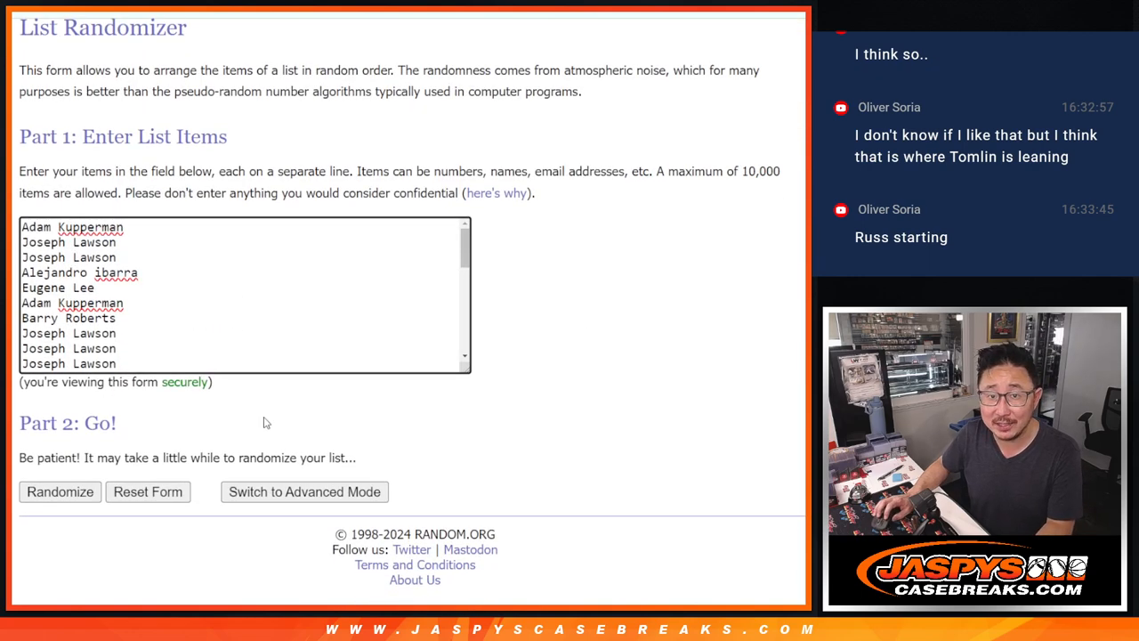
# - Randomize the team-ordered participant names and reshuffle the result three more times
pyautogui.click(60, 491)
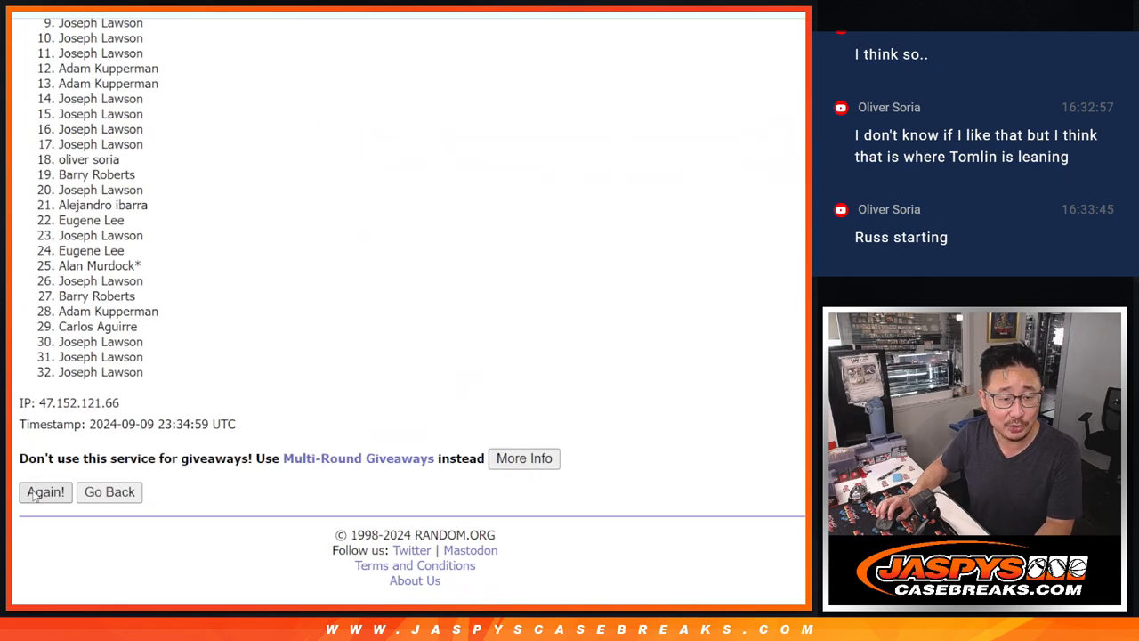
pyautogui.click(44, 491)
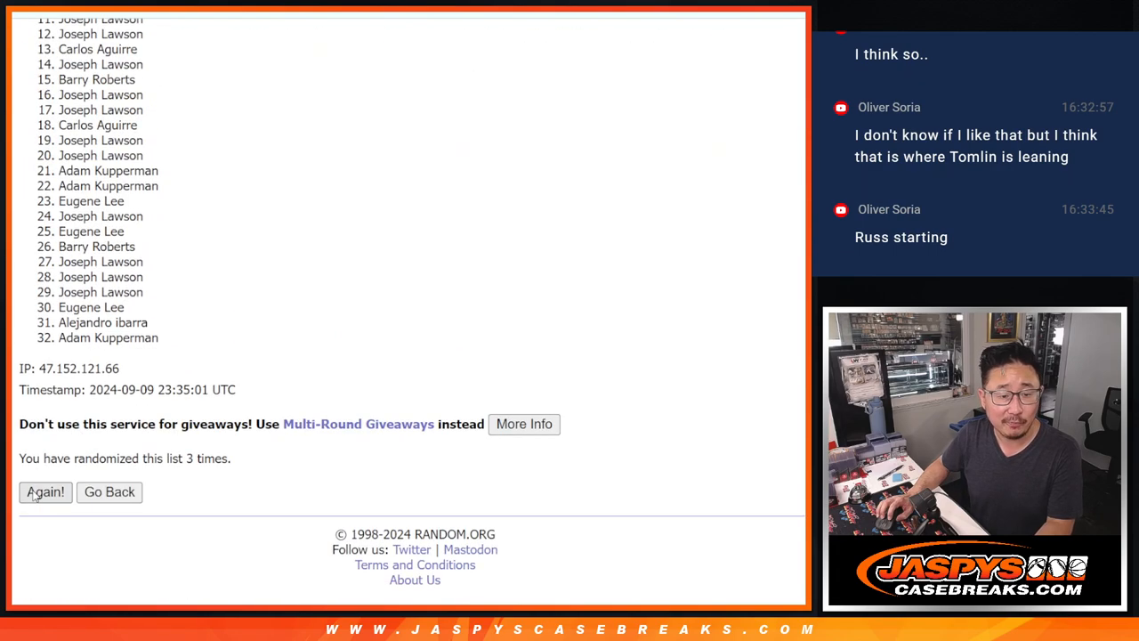
pyautogui.click(45, 491)
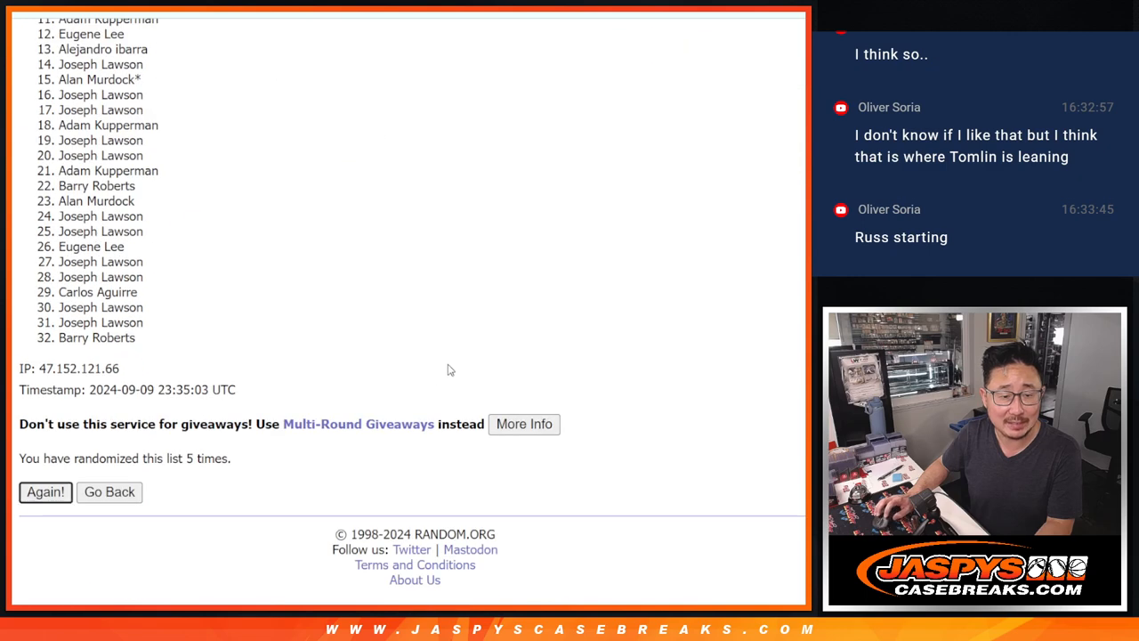
pyautogui.click(47, 491)
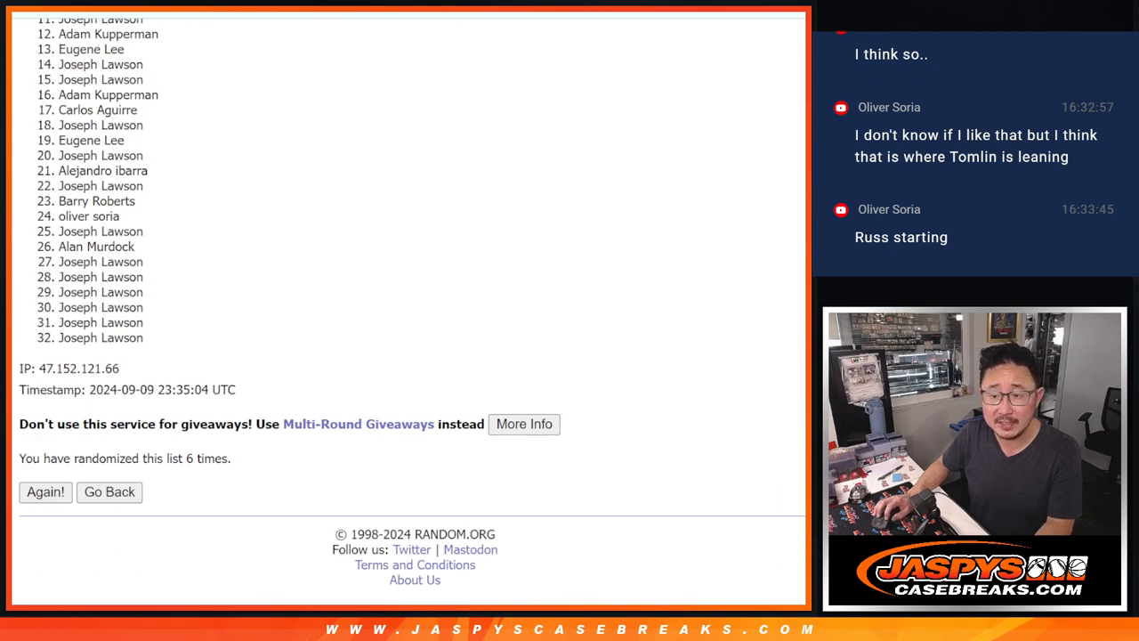